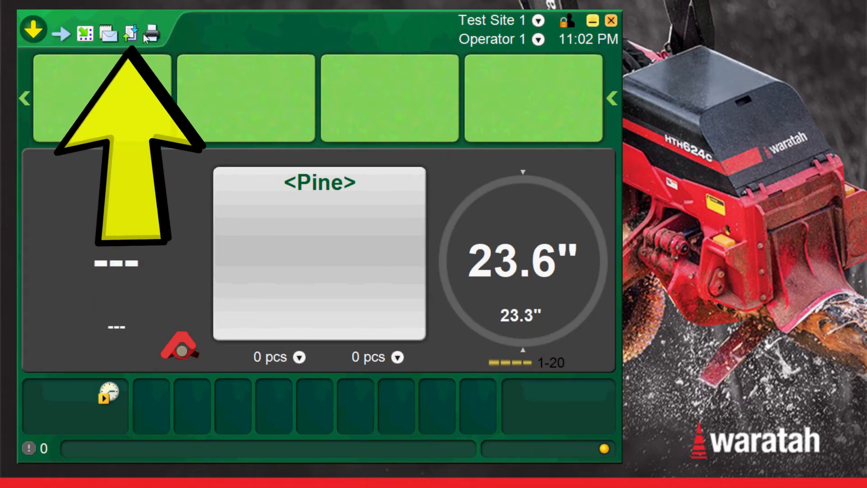
Step: Bring up File handling with Machine settings (*.xml) ticked under Save to file
{"action": "left_click", "coordinate": [129, 33]}
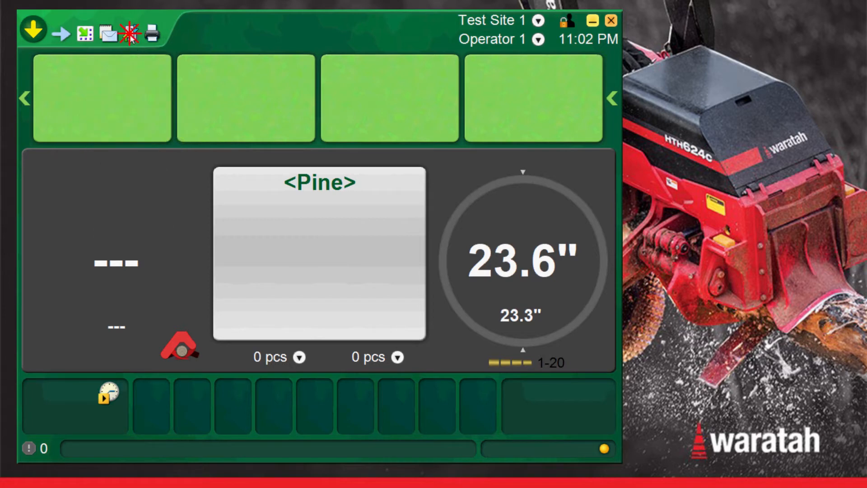
{"action": "left_click", "coordinate": [130, 32]}
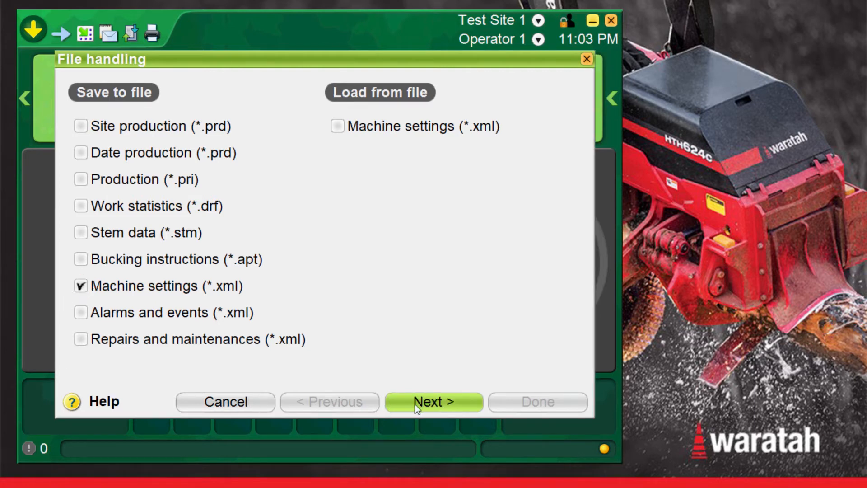
Step: Reach the save step proposing H623C_000635_Settings.xml as the machine settings file
{"action": "left_click", "coordinate": [433, 401]}
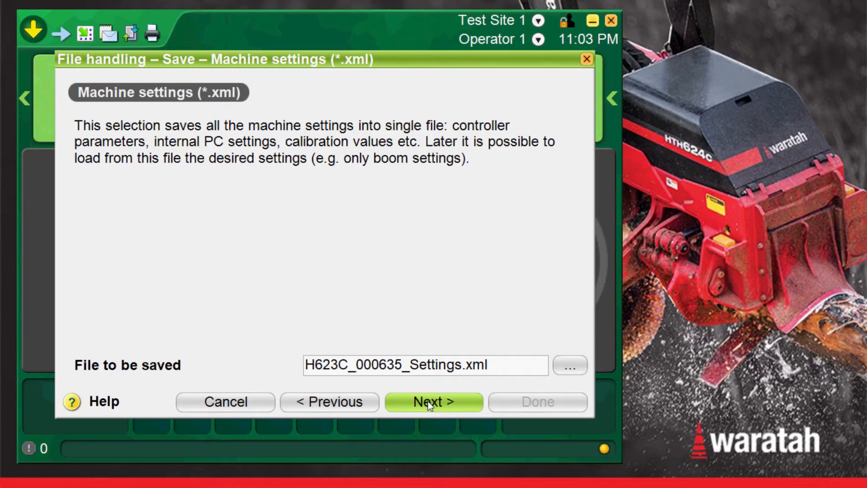
{"action": "left_click", "coordinate": [570, 364]}
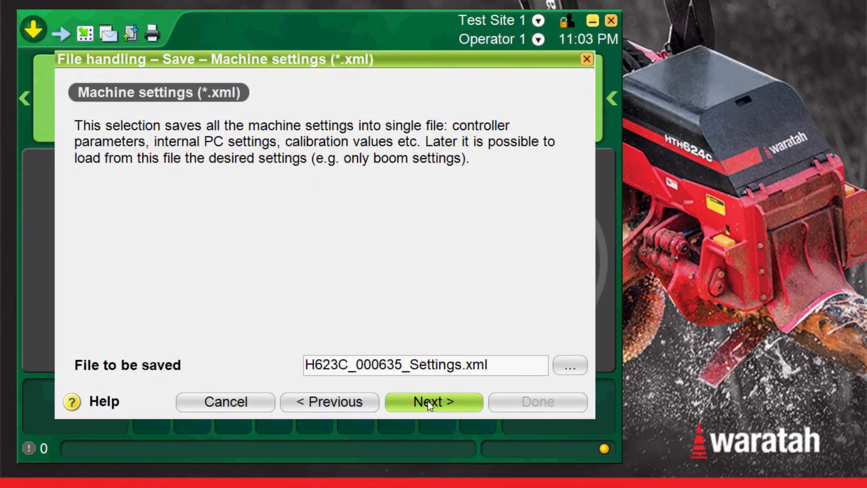
Step: Save H623C_000635_Settings.xml to C:\TIMBERRITE FILES\Parameters and finish the wizard
{"action": "left_click", "coordinate": [432, 401]}
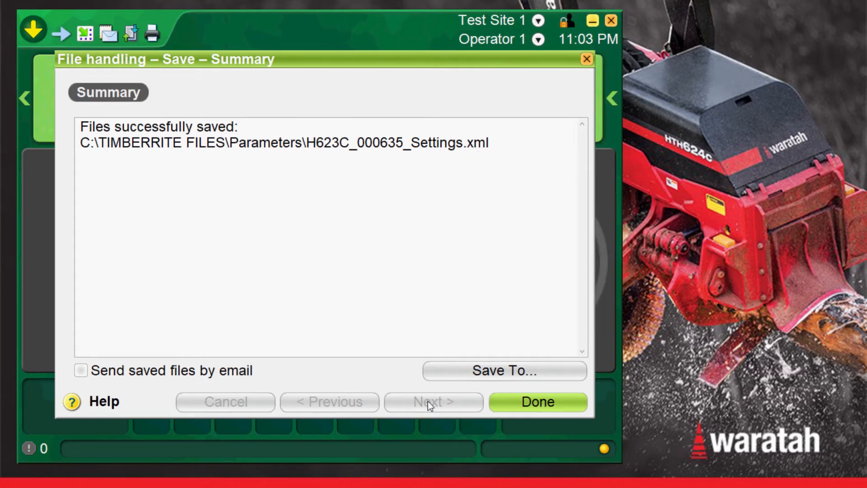
{"action": "mouse_move", "coordinate": [470, 402]}
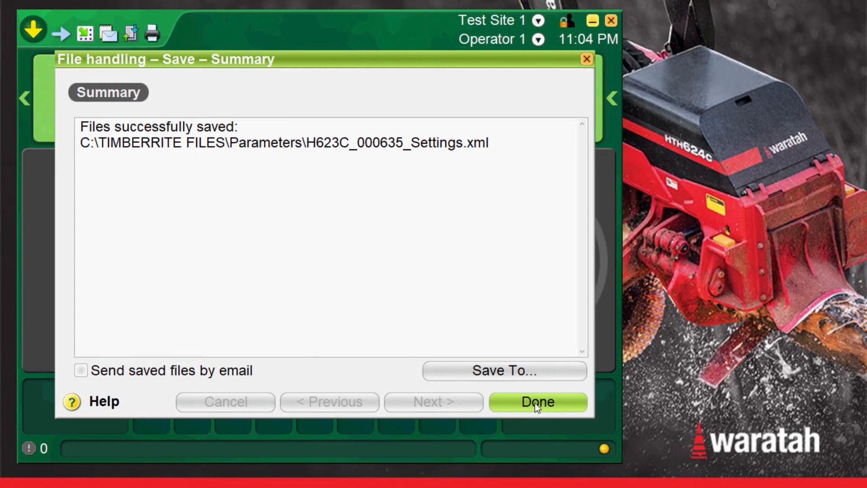
{"action": "left_click", "coordinate": [536, 401]}
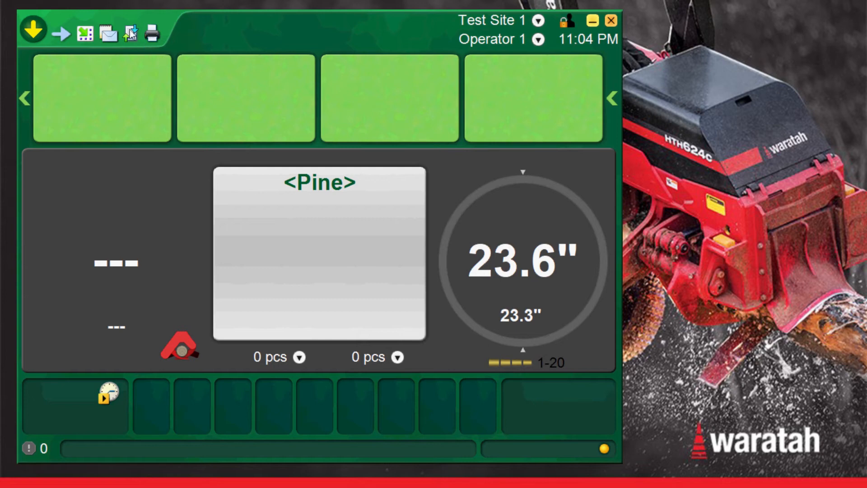
Step: Start a second Machine settings (*.xml) save and reach its save step
{"action": "left_click", "coordinate": [130, 33]}
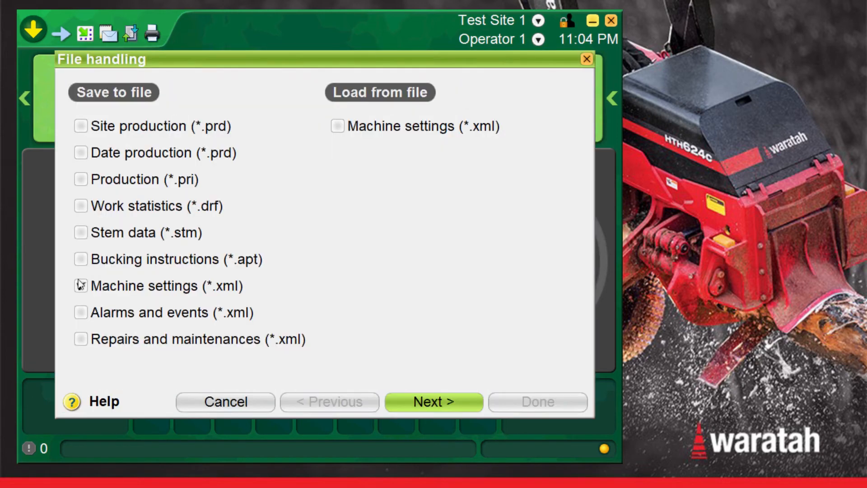
{"action": "left_click", "coordinate": [81, 286]}
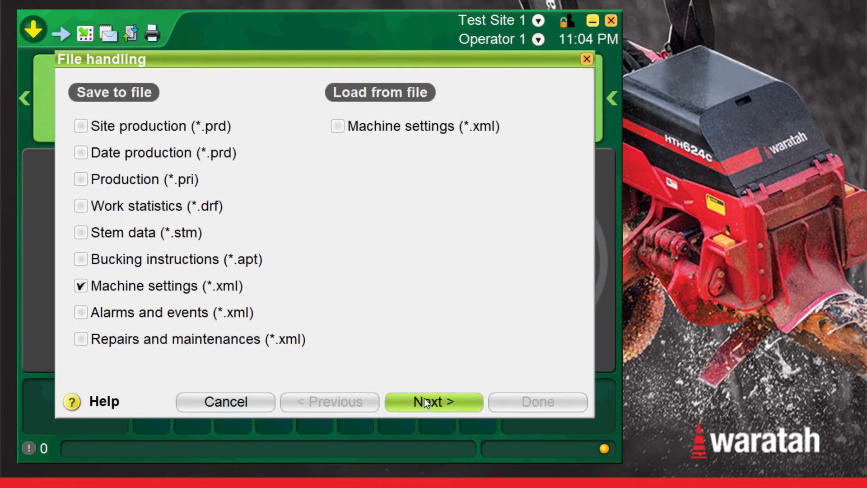
{"action": "left_click", "coordinate": [432, 401]}
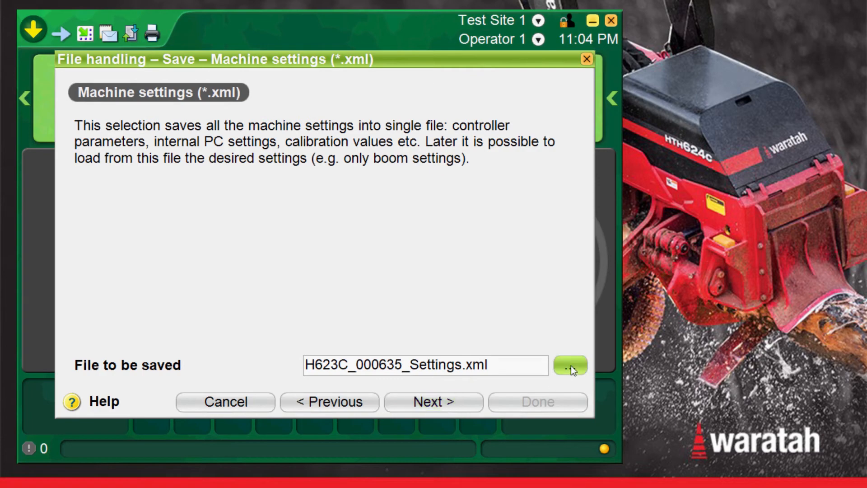
Step: Browse to MEMORYSTICK (E:) and rename the file to 623C Back up
{"action": "left_click", "coordinate": [571, 366]}
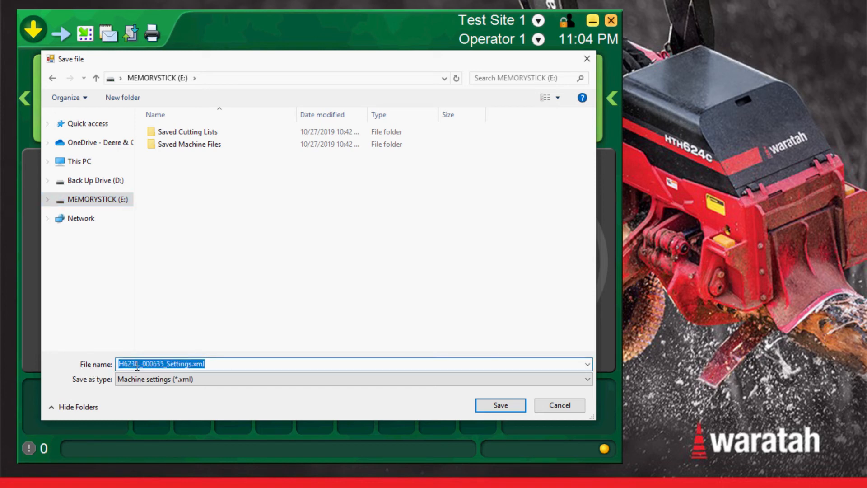
{"action": "type", "text": "623C Back up"}
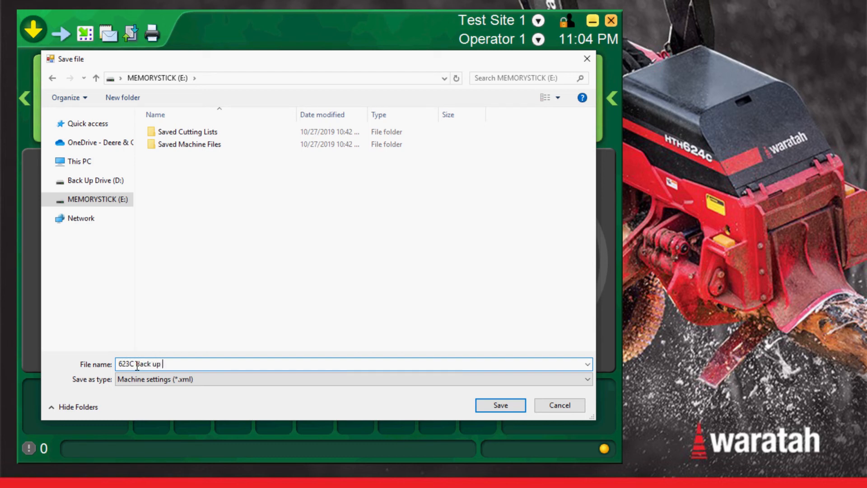
Step: Save the settings as E:\623C Back up.xml and return to the main screen
{"action": "left_click", "coordinate": [498, 405]}
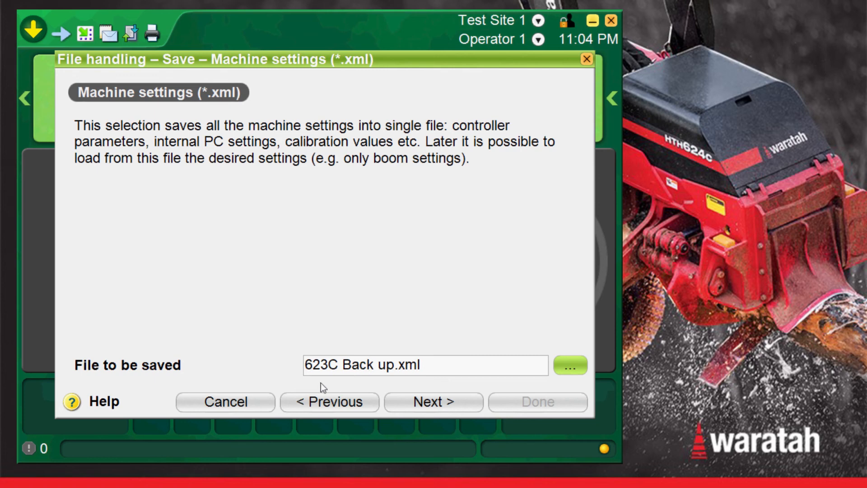
{"action": "mouse_move", "coordinate": [424, 385]}
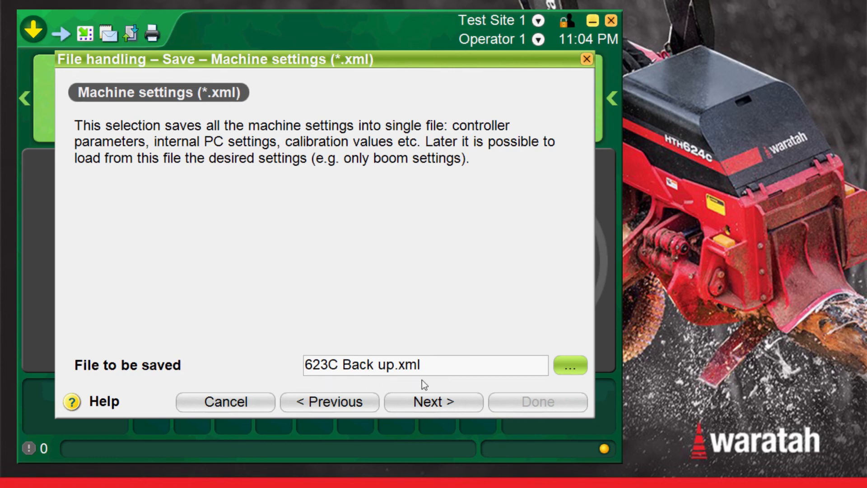
{"action": "mouse_move", "coordinate": [430, 403]}
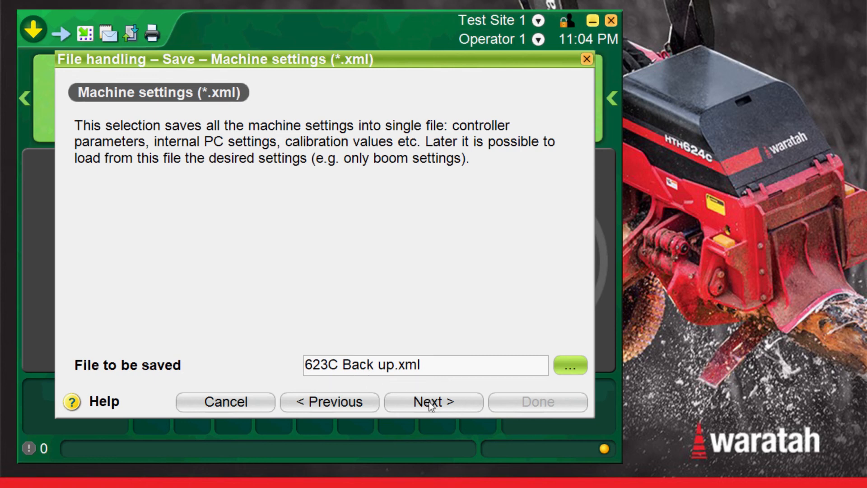
{"action": "left_click", "coordinate": [433, 401]}
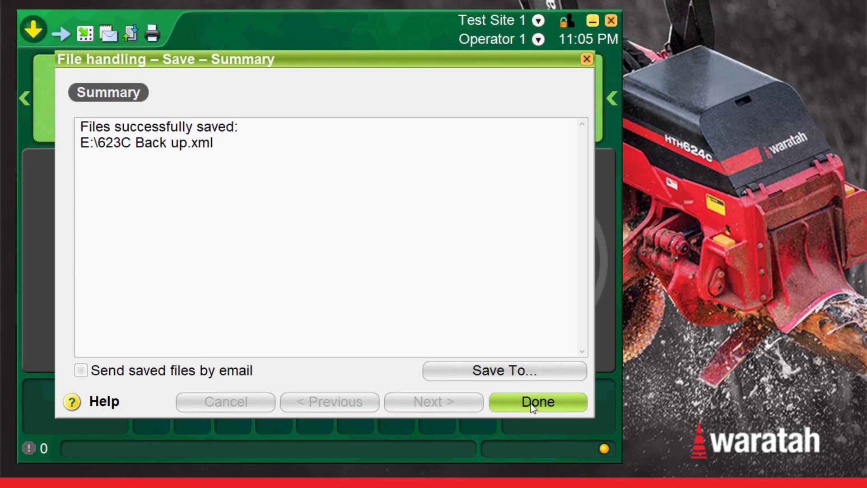
{"action": "left_click", "coordinate": [535, 401]}
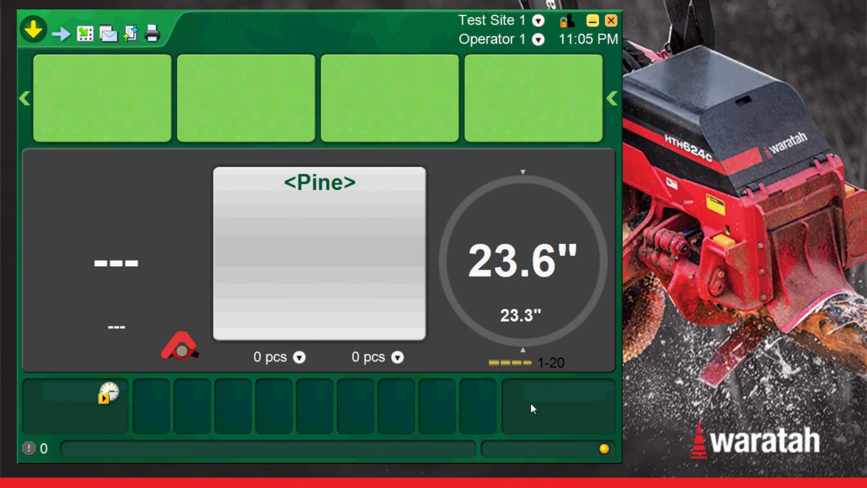